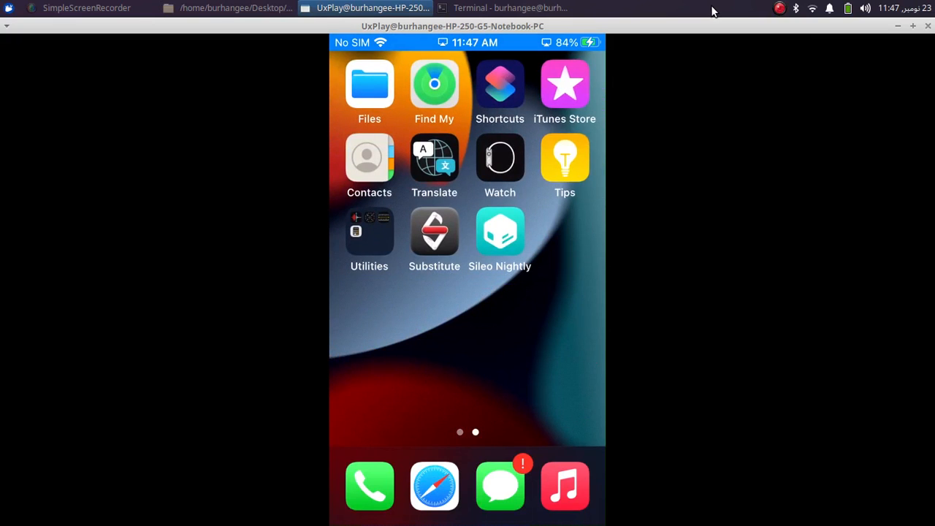
On the mirrored iPhone, open Settings from the first home page, then General
left_click(500, 233)
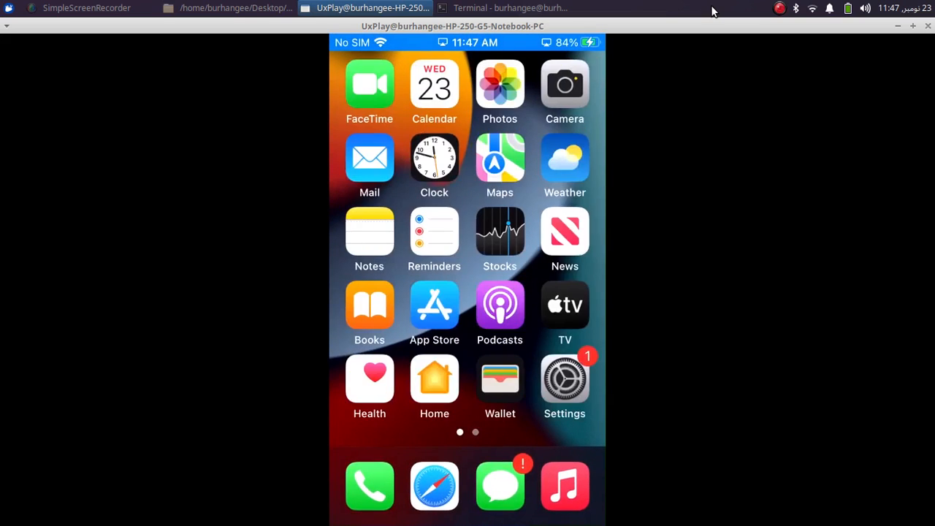
left_click(565, 378)
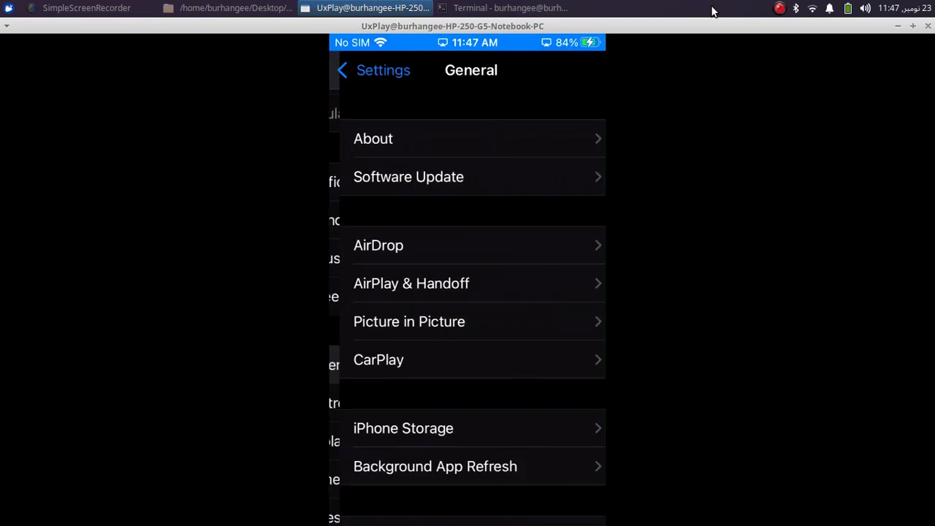
left_click(373, 138)
type("sudo systemctl stop usbmuxd")
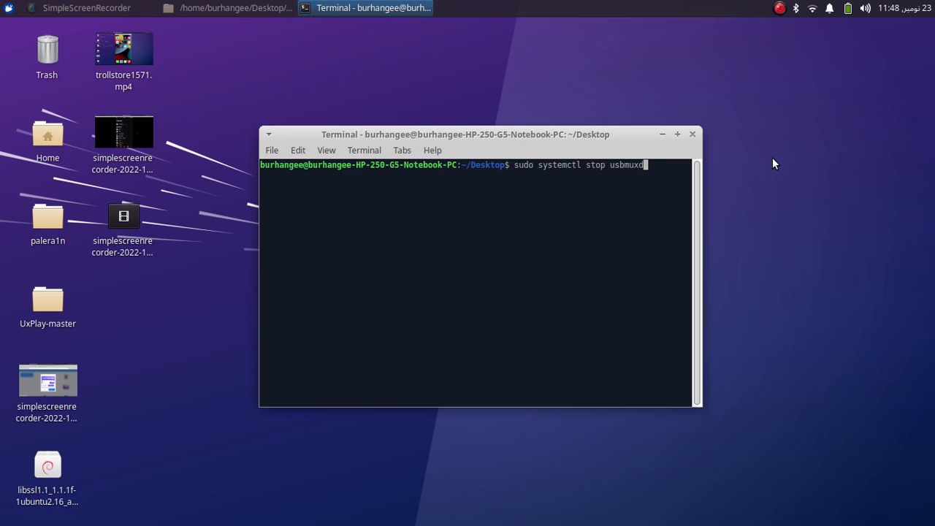
Stop the usbmuxd service with sudo systemctl stop usbmuxd
key("Return")
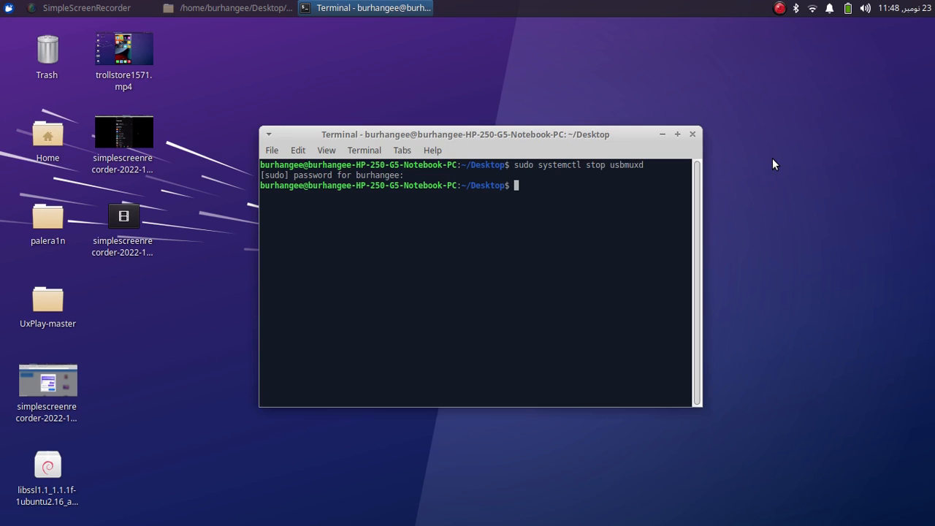
type("sudo systemctl stop usbmuxd")
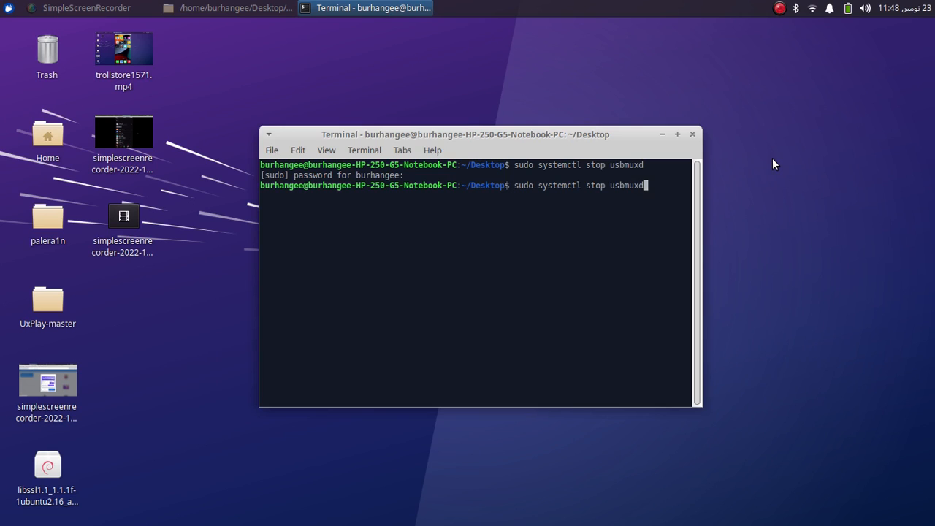
type("sudo usbmuxd -p -f")
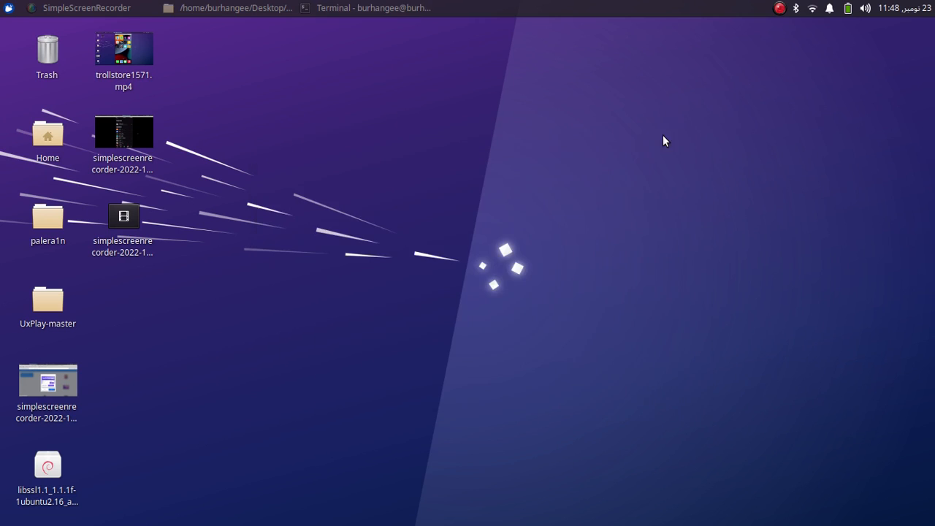
Open a new terminal inside the Desktop palera1n folder
double_click(47, 217)
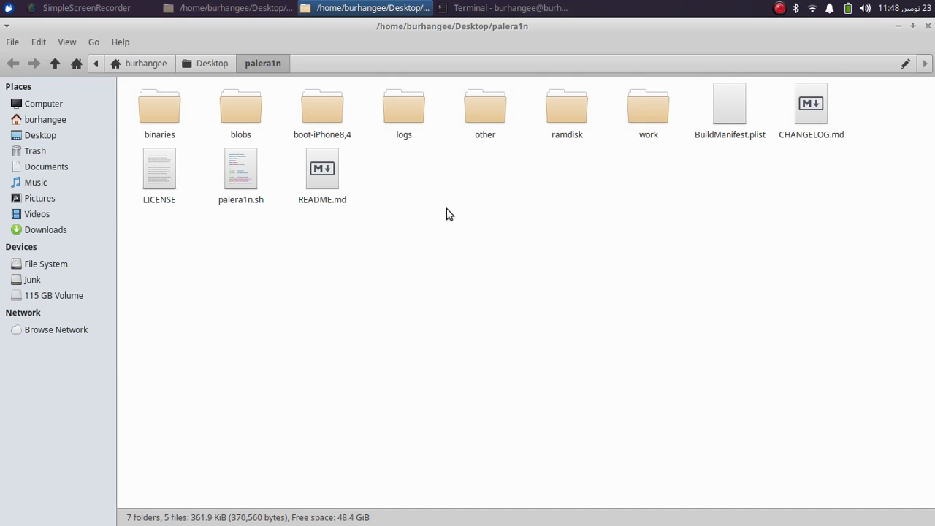
right_click(449, 214)
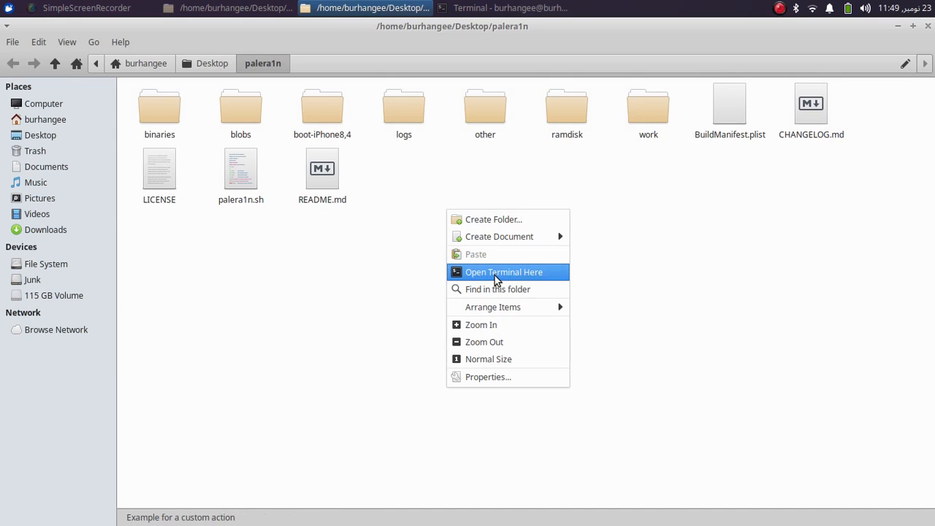
left_click(504, 272)
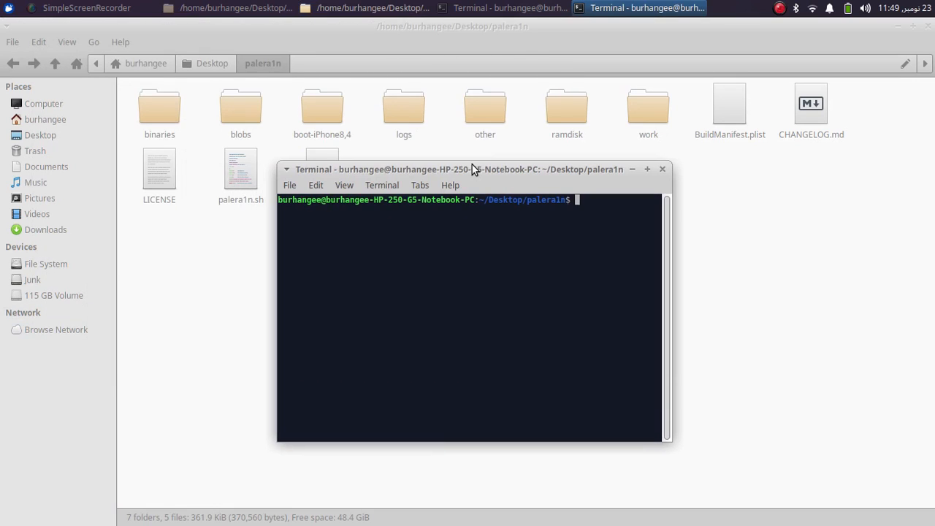
Confirm git pull is up to date, then run sudo ./palera1n.sh --restorerootfs 15.7.1
type("git pull")
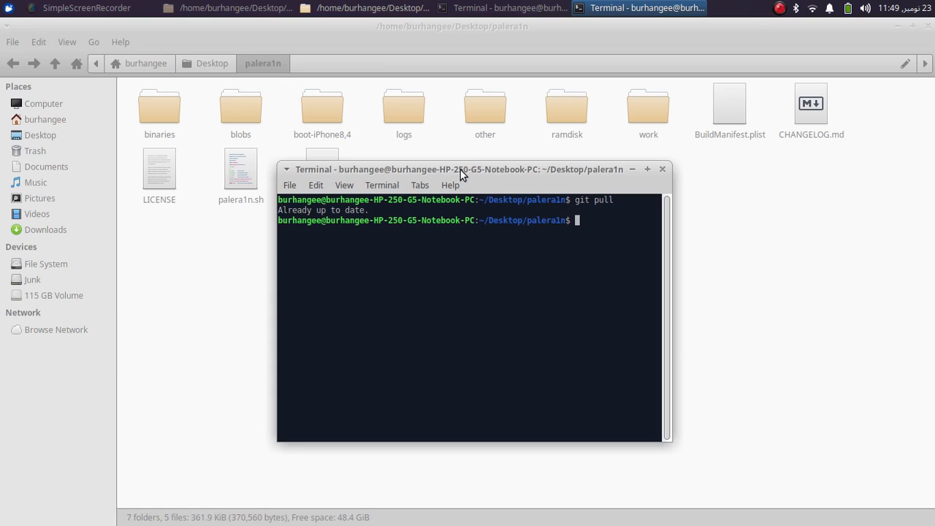
mouse_move(515, 255)
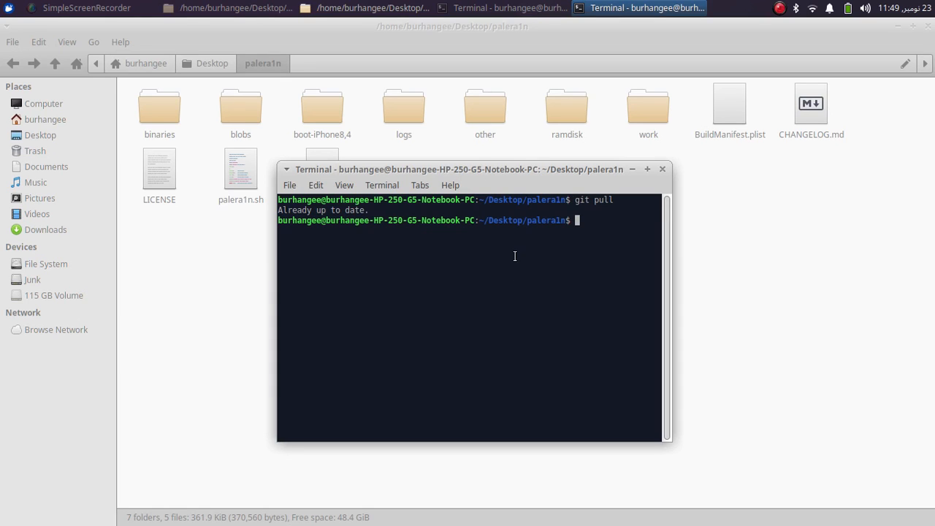
type("sudo")
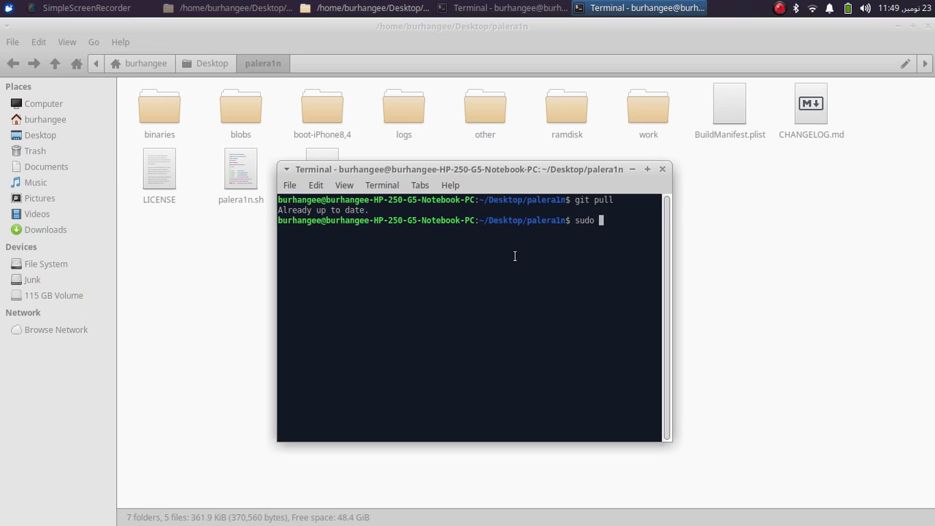
type("./palera")
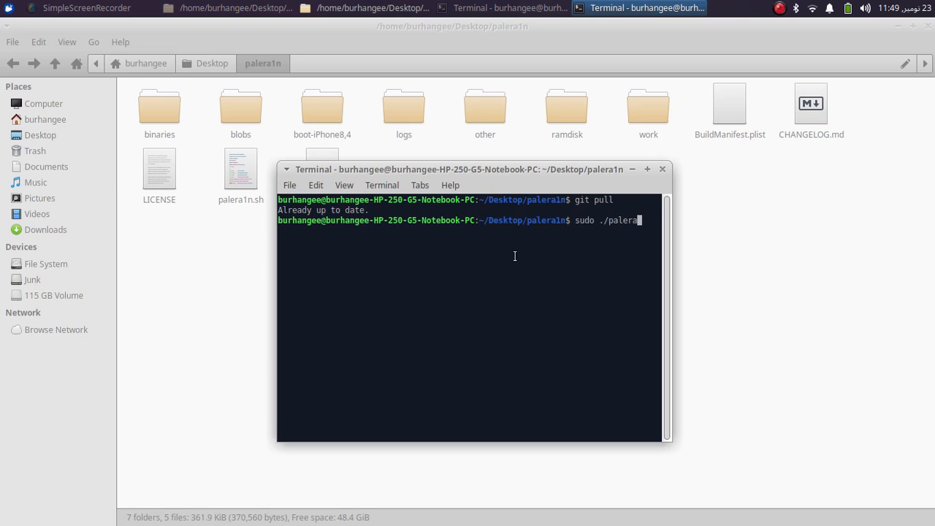
key("Return")
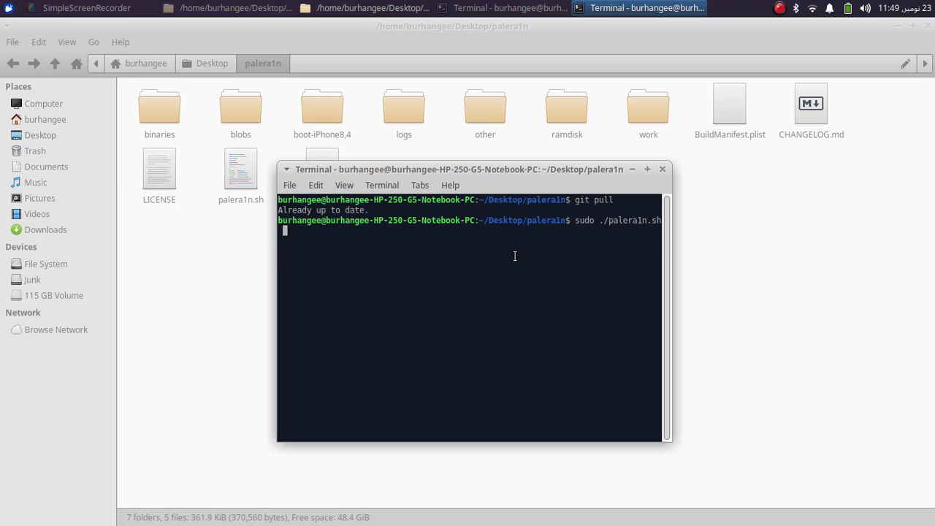
type("--re")
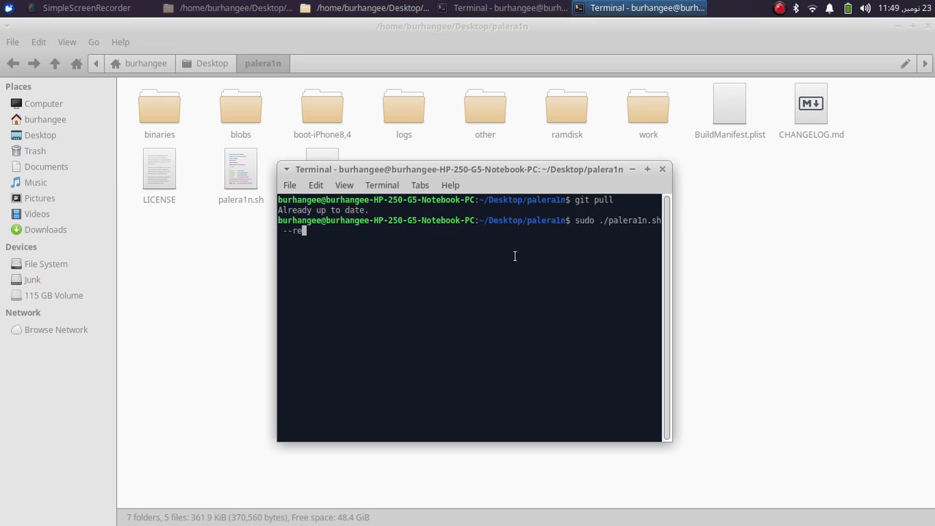
type("storeroof")
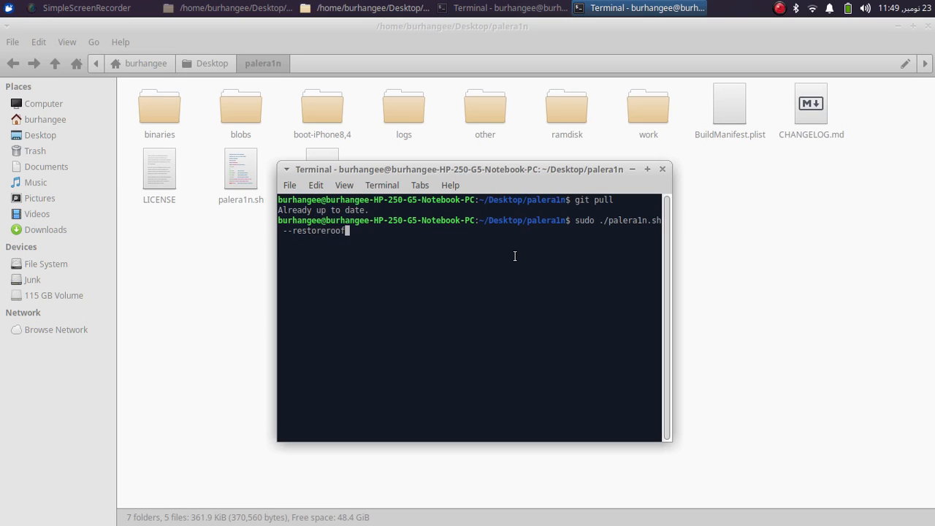
type("fs")
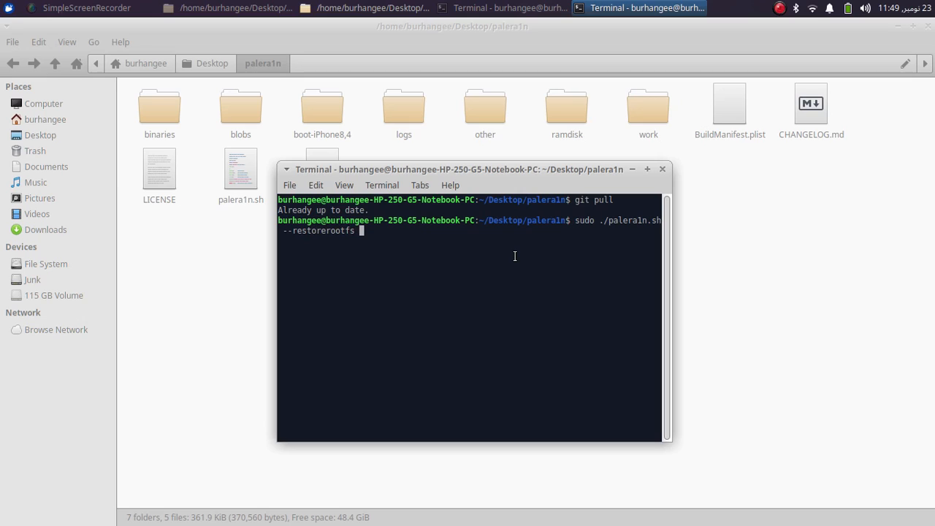
type("15.7")
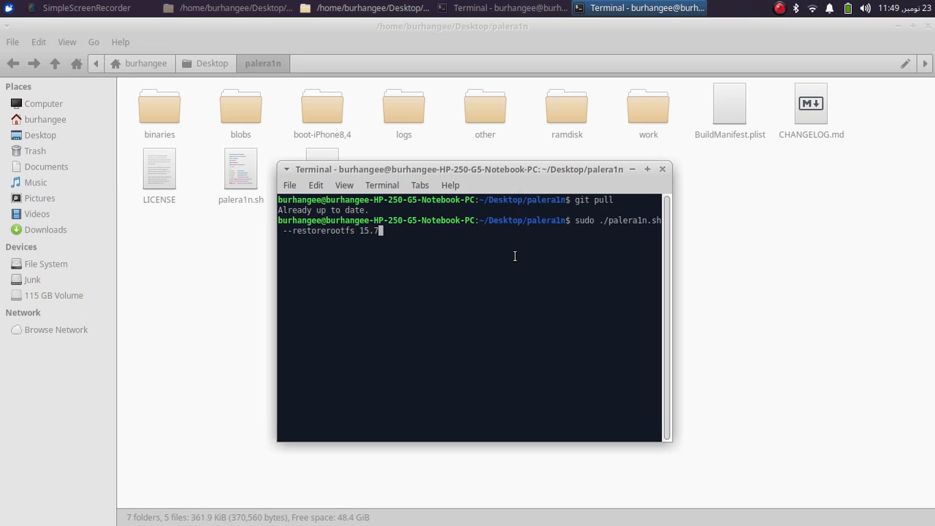
type("1")
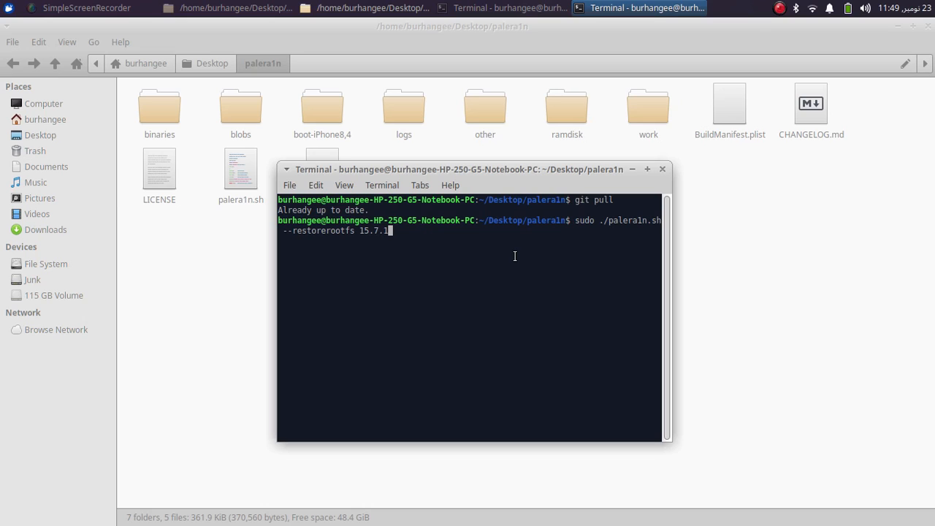
key("Return")
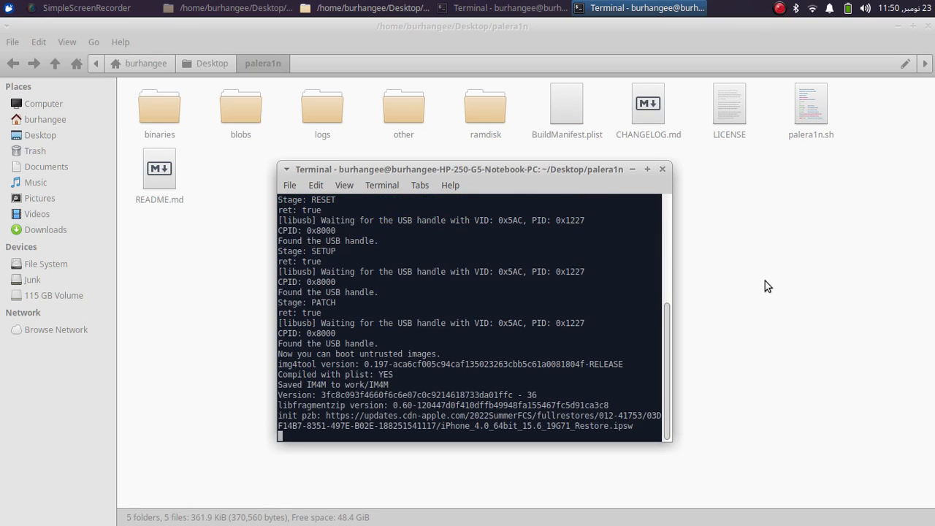
mouse_move(767, 267)
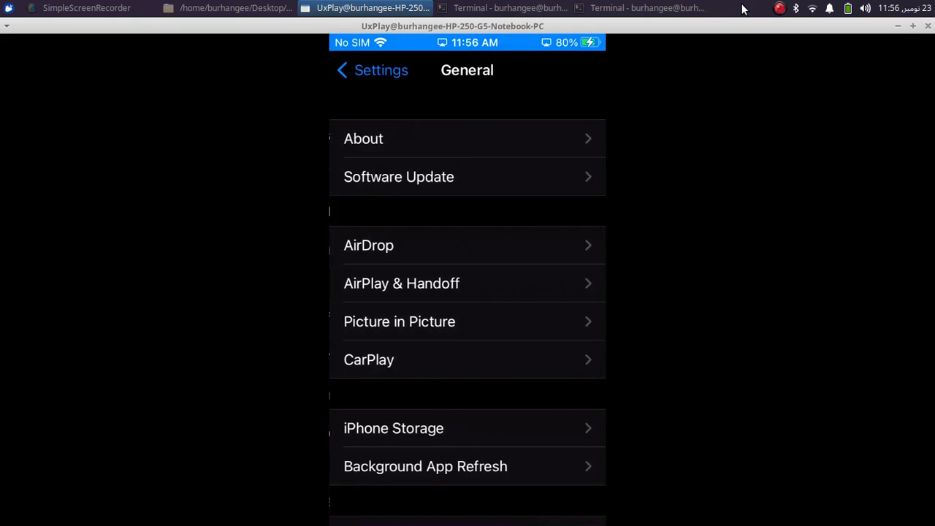
Leave Settings so the iPhone home screen shows Substitute and Sileo Nightly
left_click(363, 138)
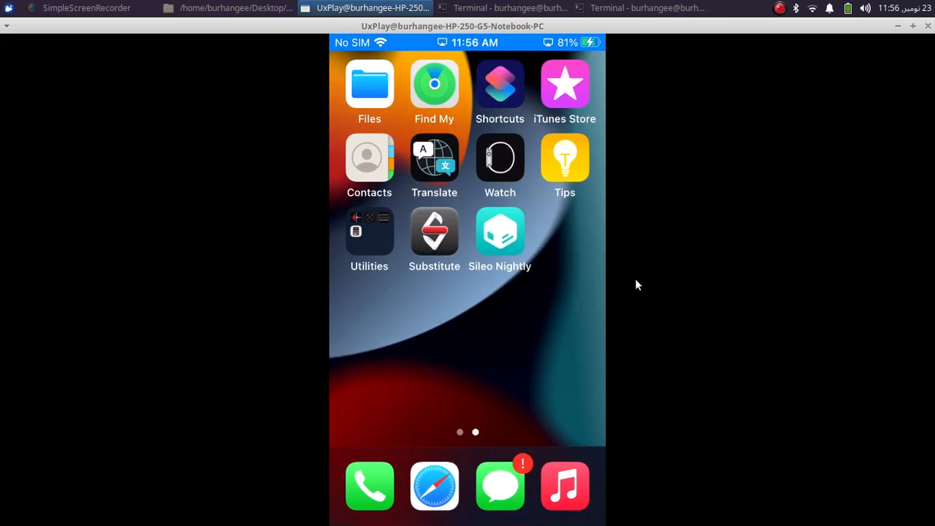
mouse_move(492, 291)
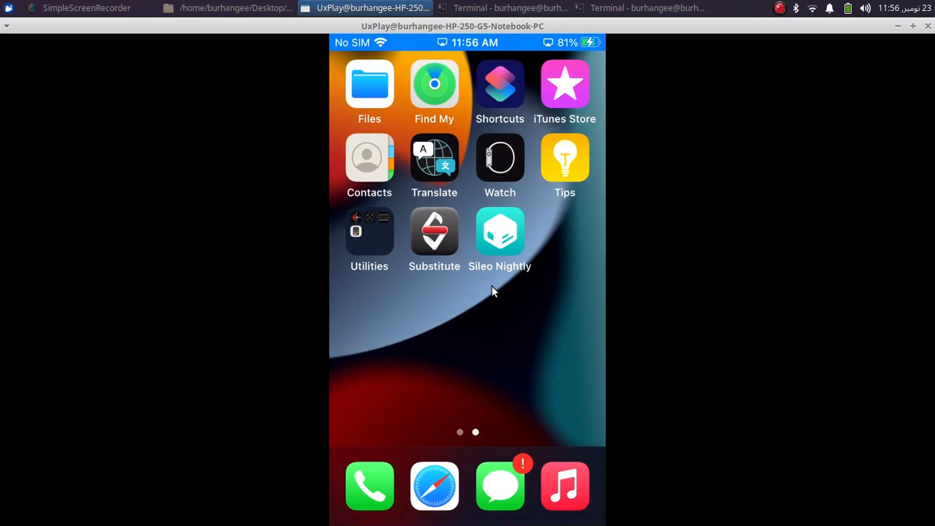
mouse_move(713, 265)
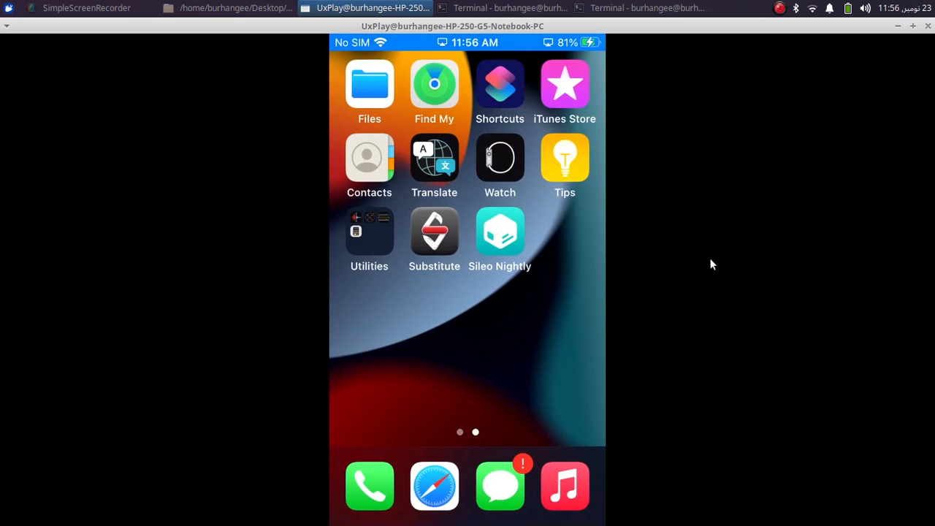
mouse_move(687, 231)
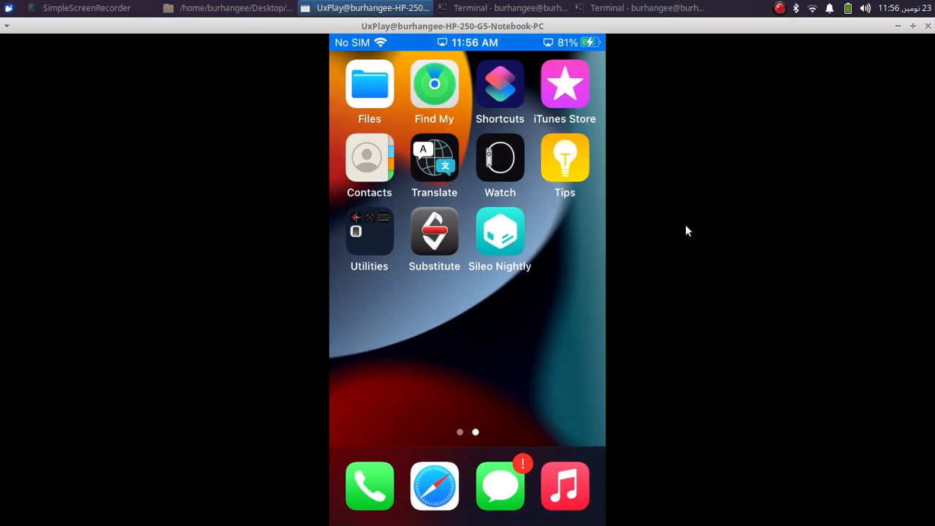